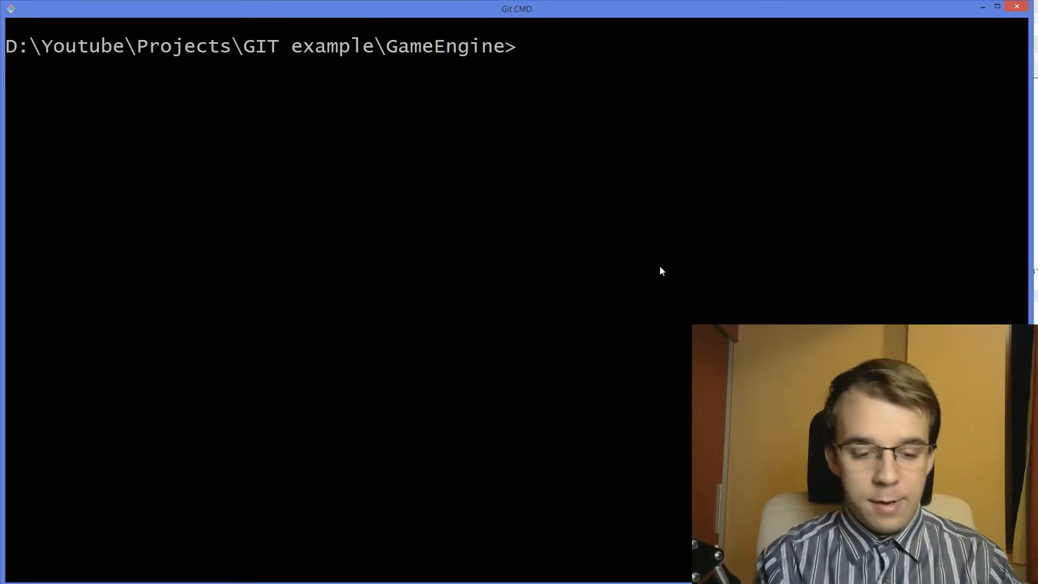
Check status, stash the uncommitted world.c changes, and confirm the working tree is back at HEAD
text(g)
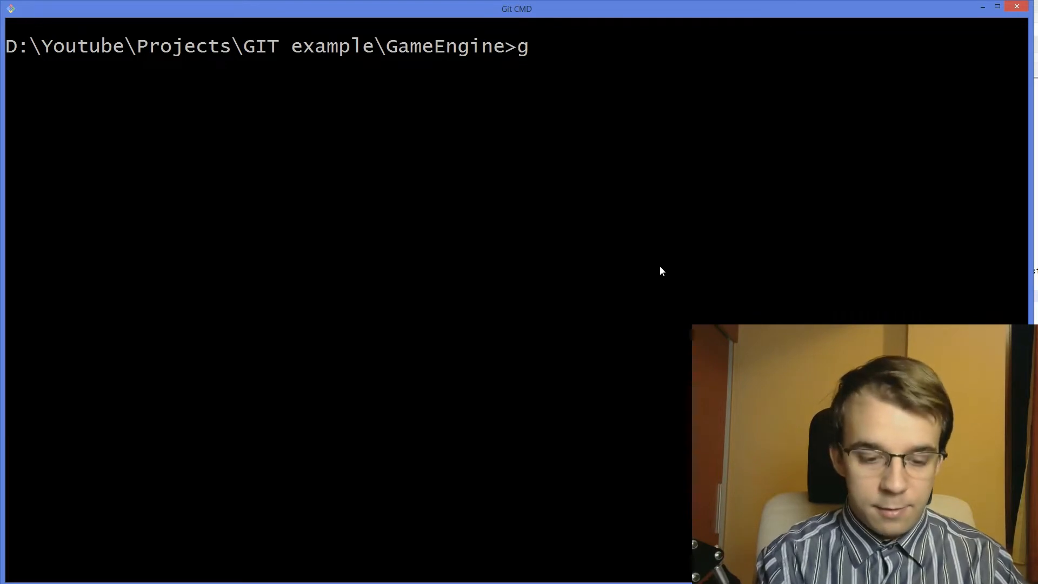
text(it status)
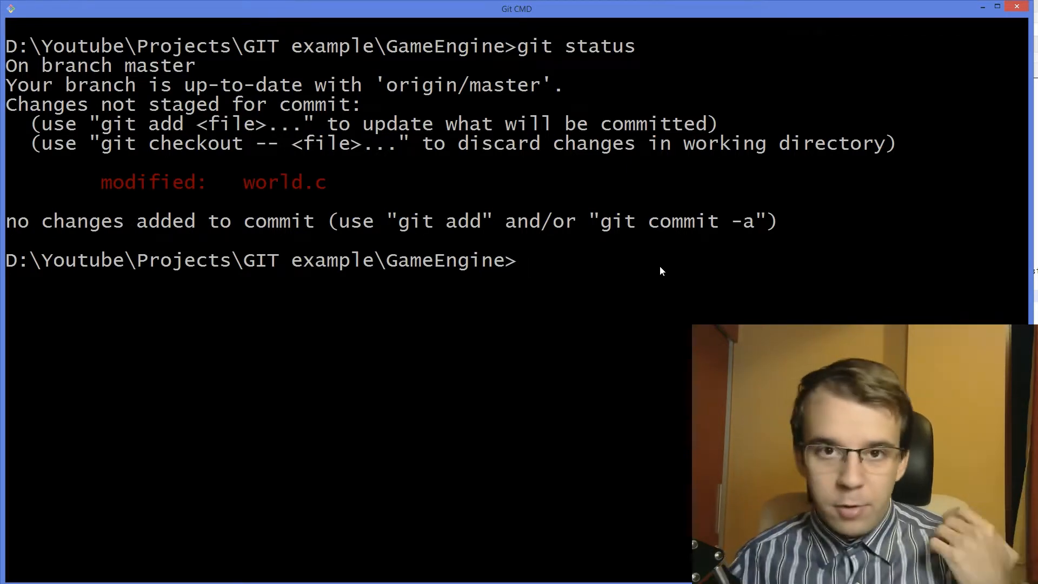
text(git sta)
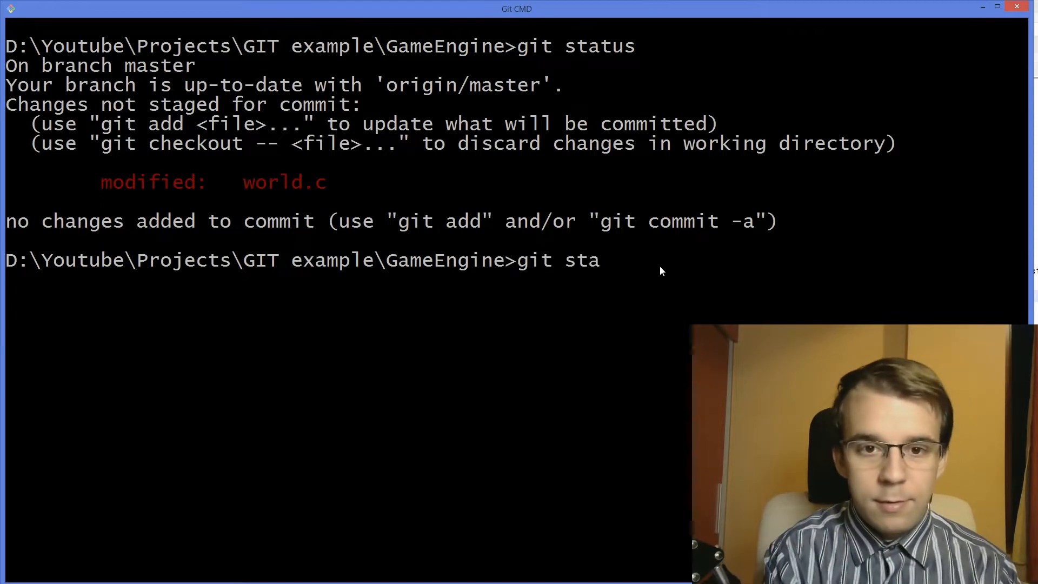
text(sh)
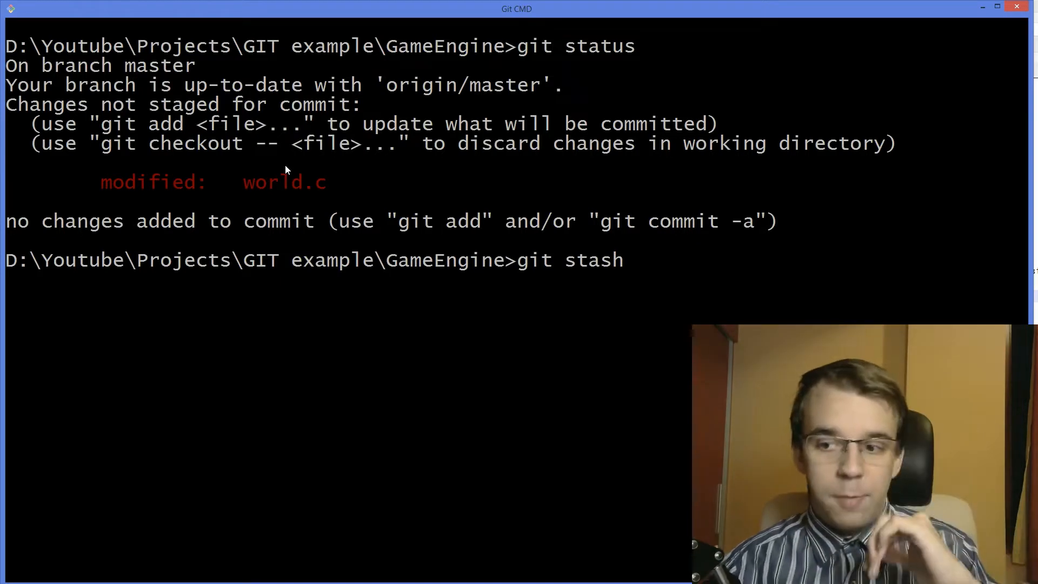
key(enter)
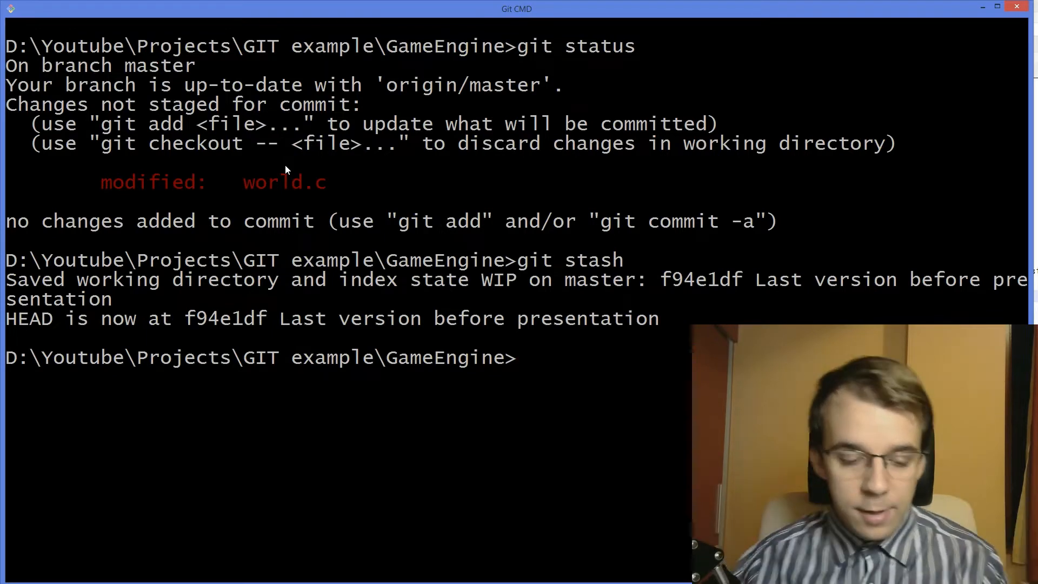
text(git status)
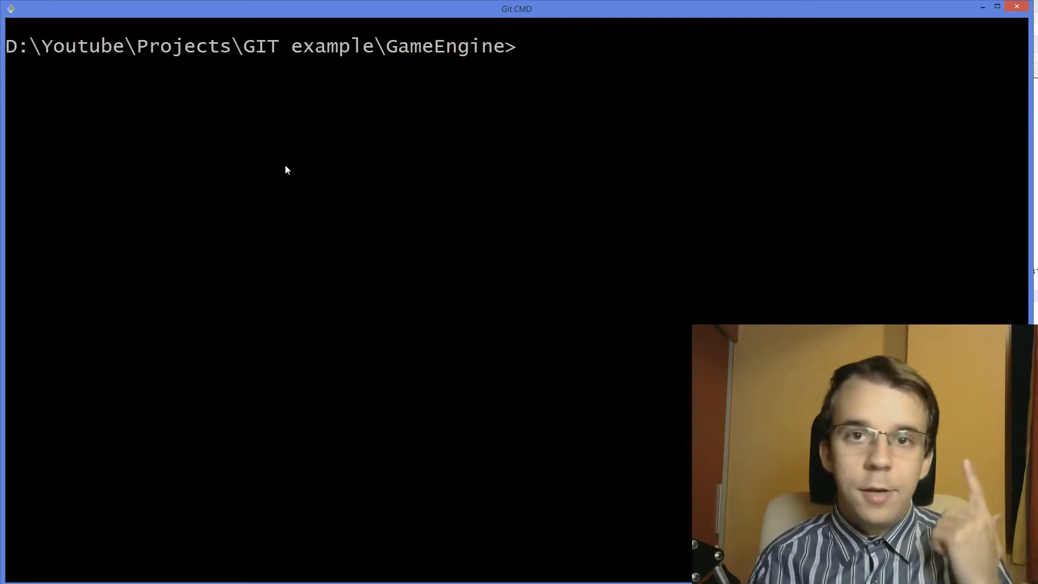
List the stash, pop it to restore world.c, and verify the stash list is now empty
text(git stash list)
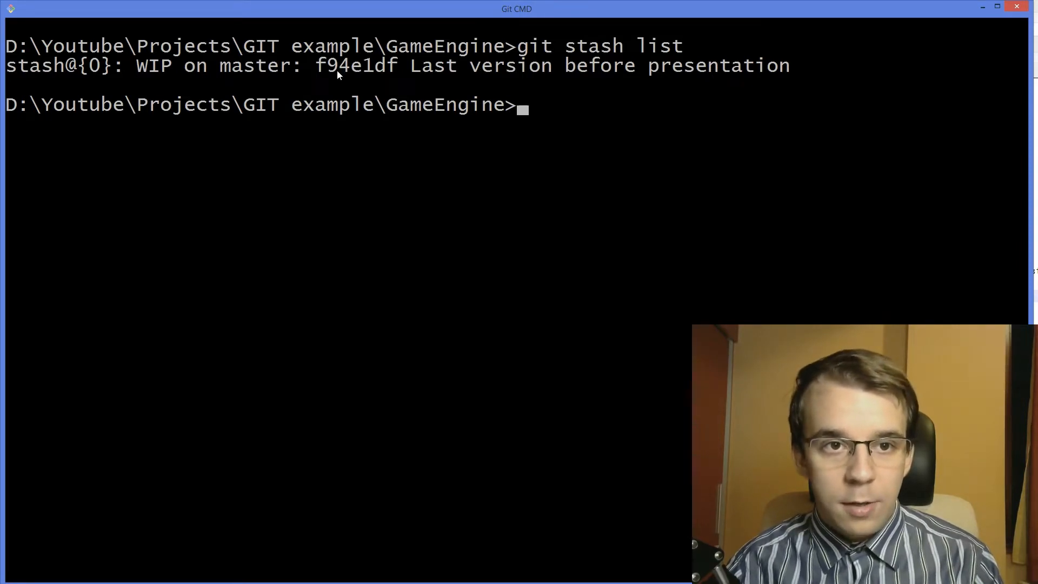
mouse_move(674, 81)
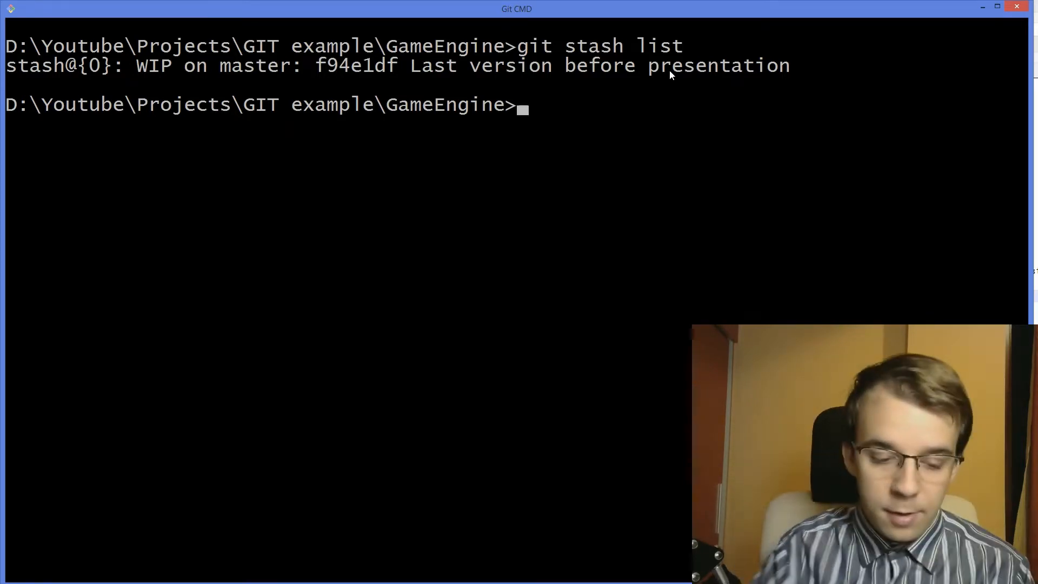
text(git sta)
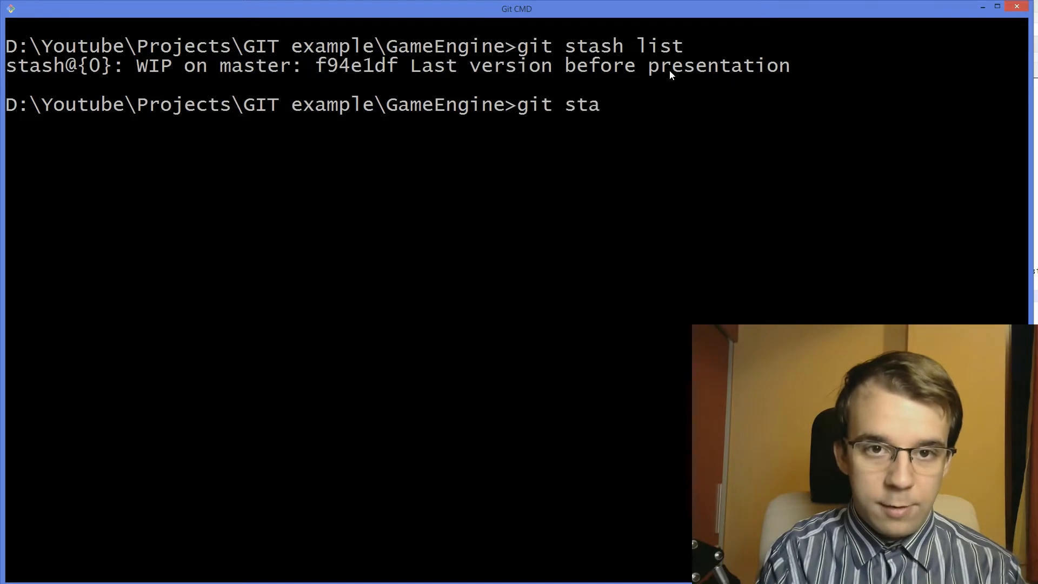
text(sh pop)
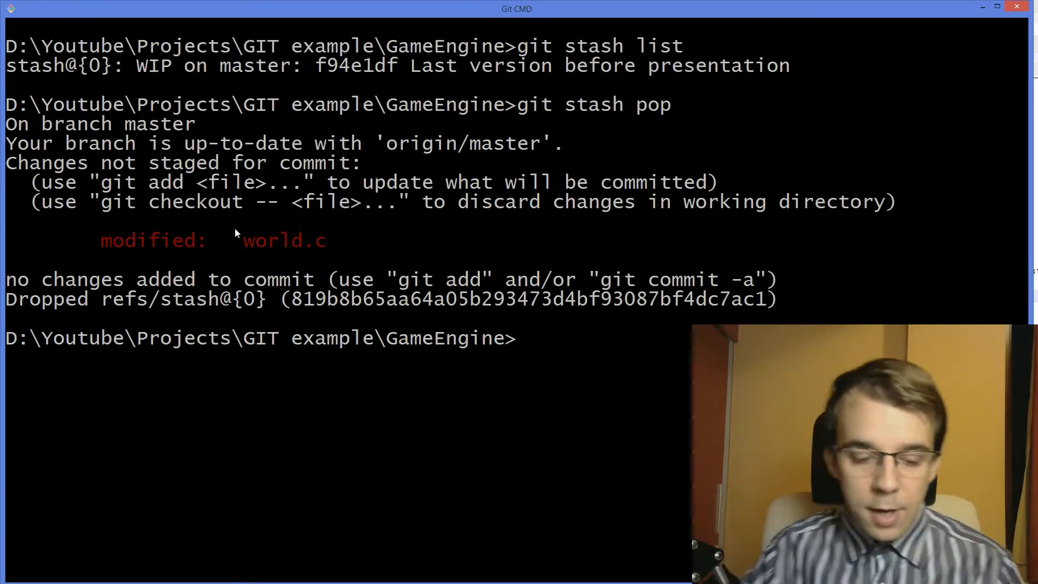
text(git stash lis)
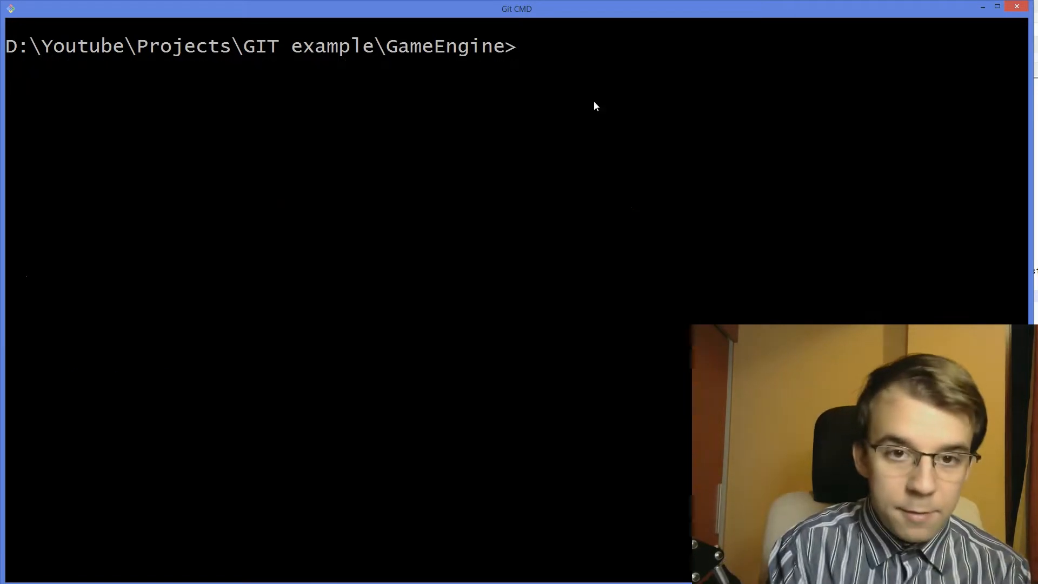
Stash world.c again, list it, then reapply with git stash apply so the entry stays saved
text(git stash)
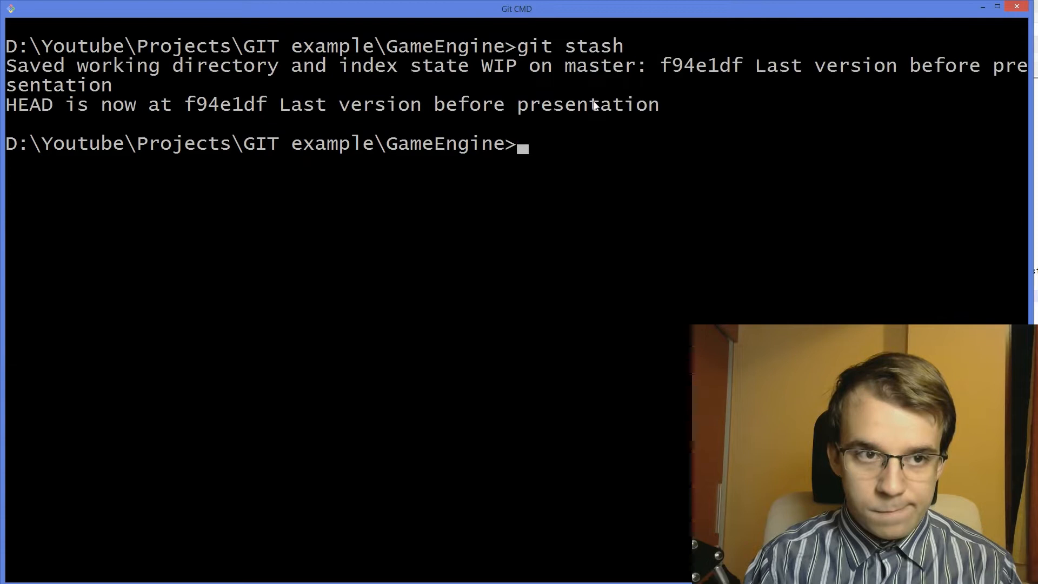
text(git stash list)
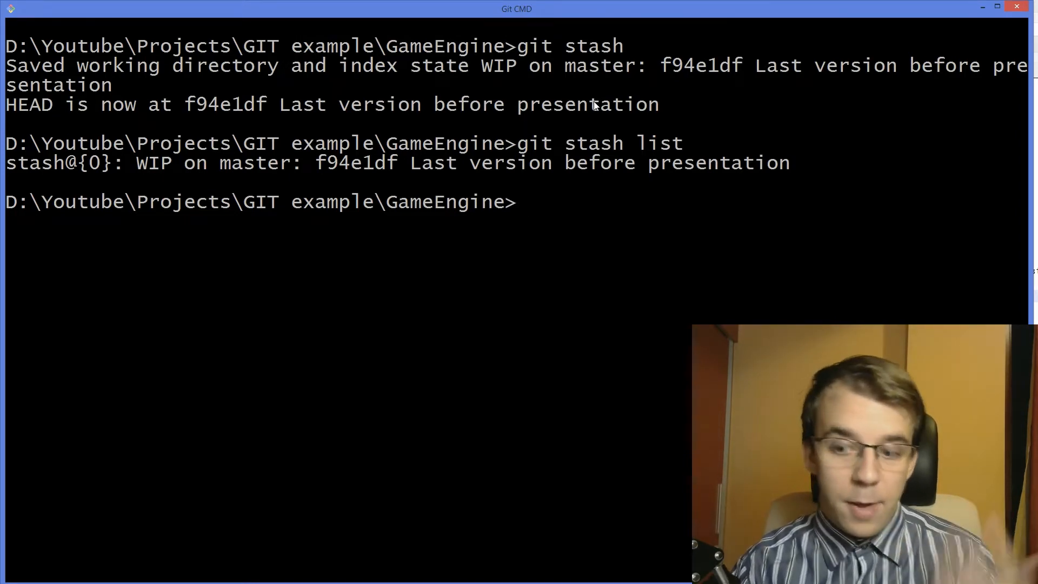
text(git stash apply)
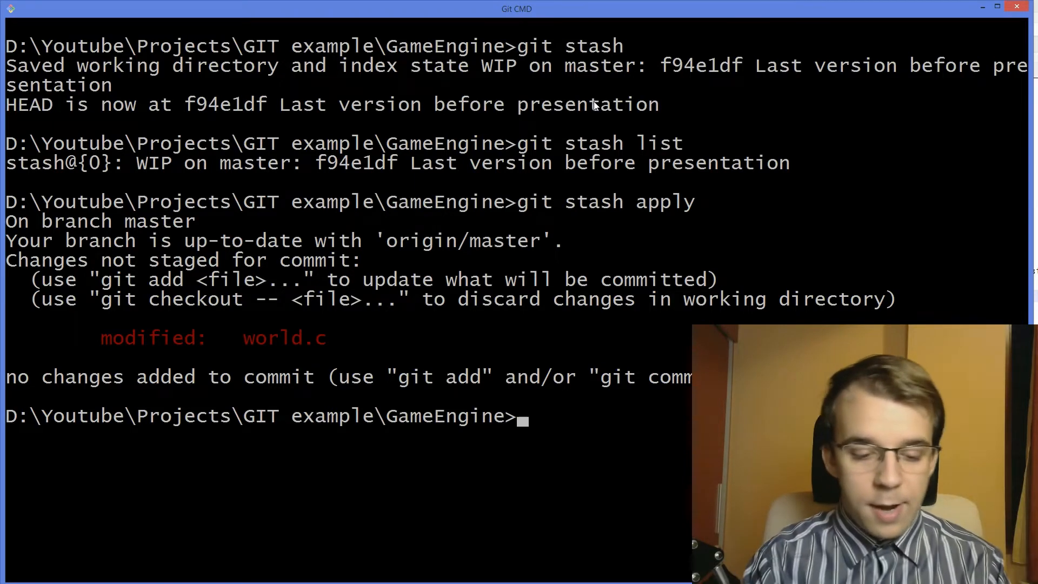
text(git stash)
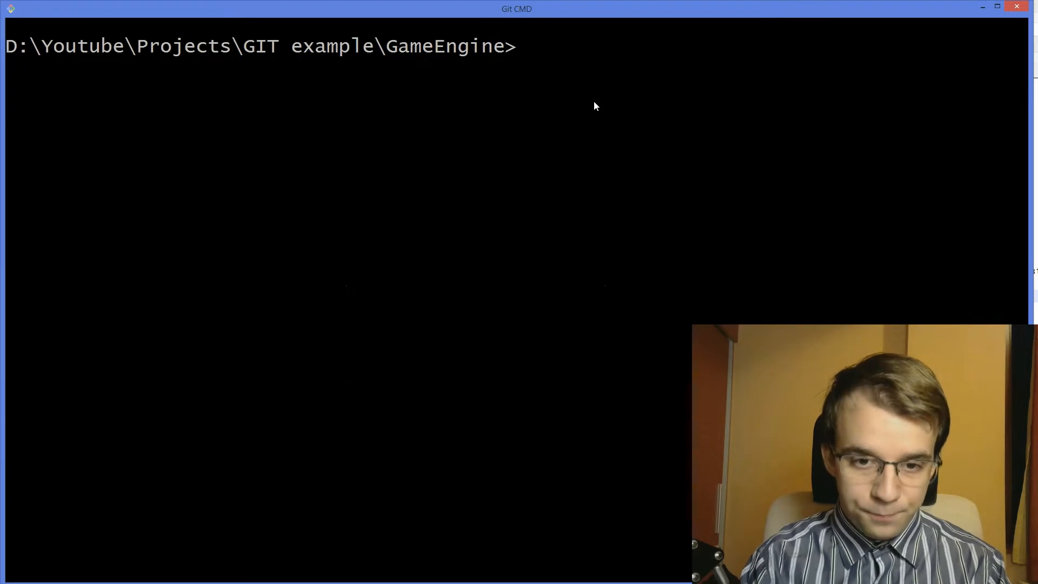
text(git stash list)
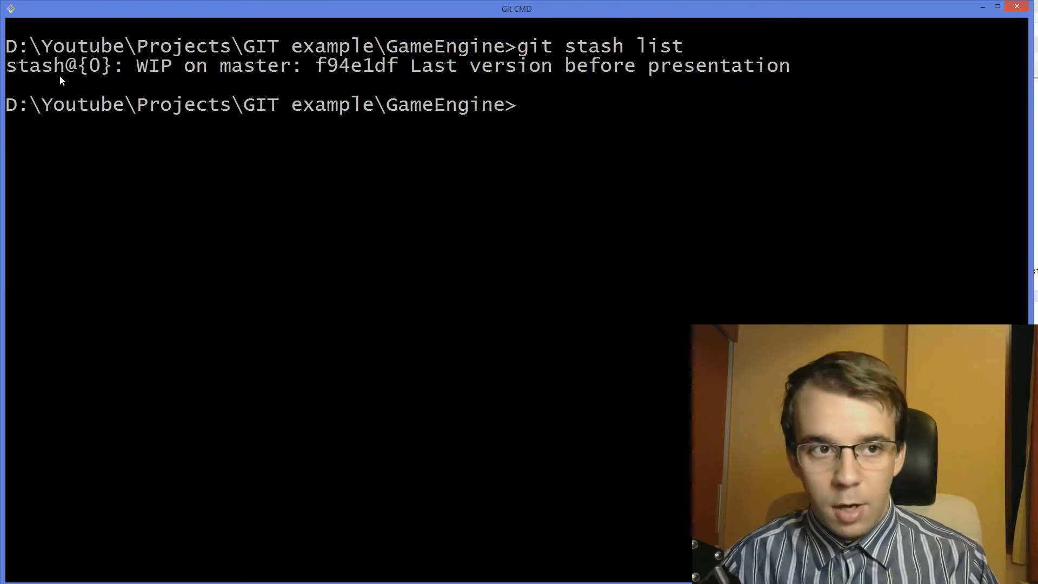
mouse_move(119, 69)
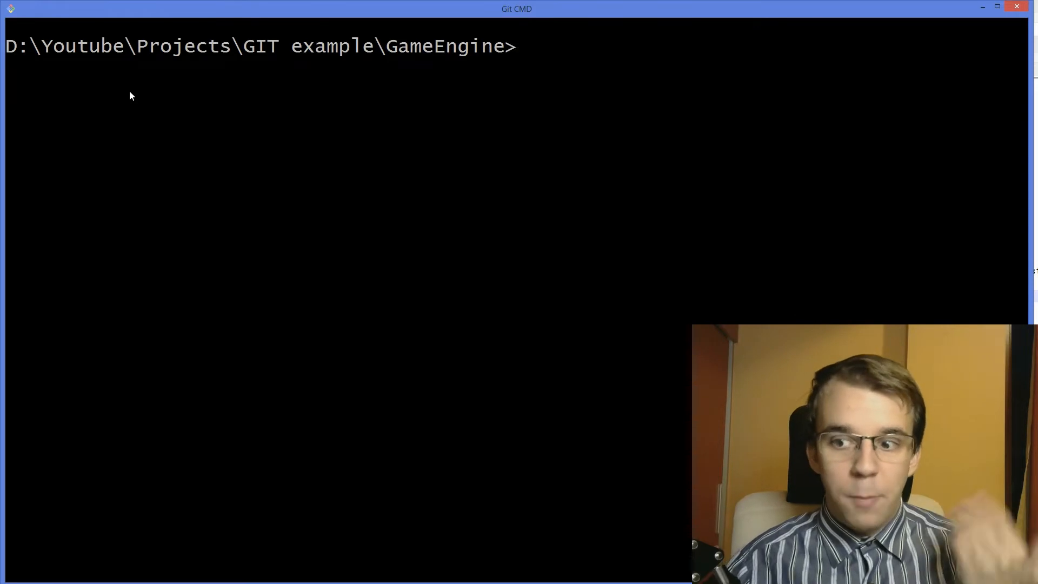
Show status with world.c modified and list branches, revealing only master
text(git status)
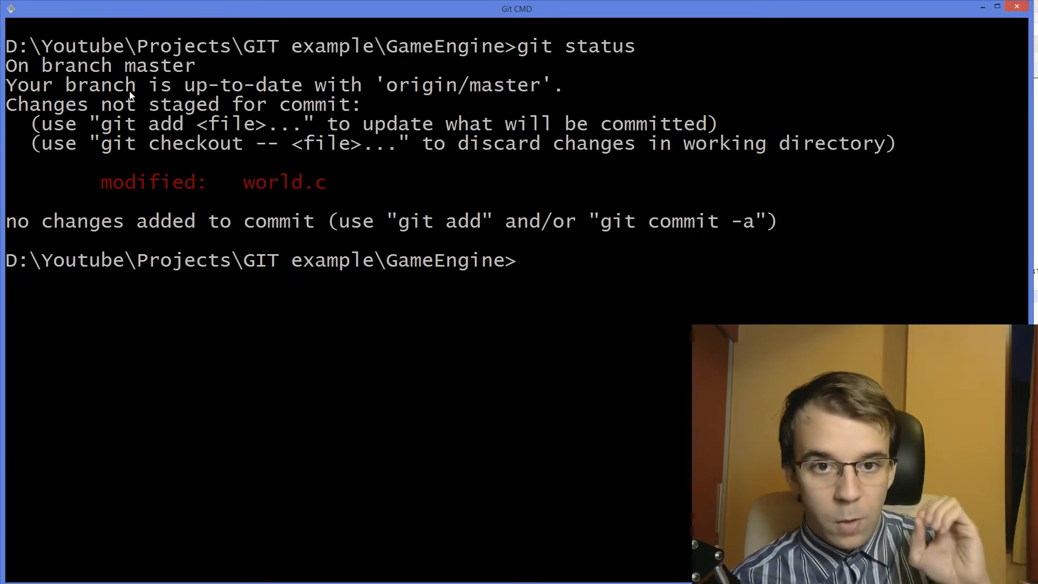
text(g)
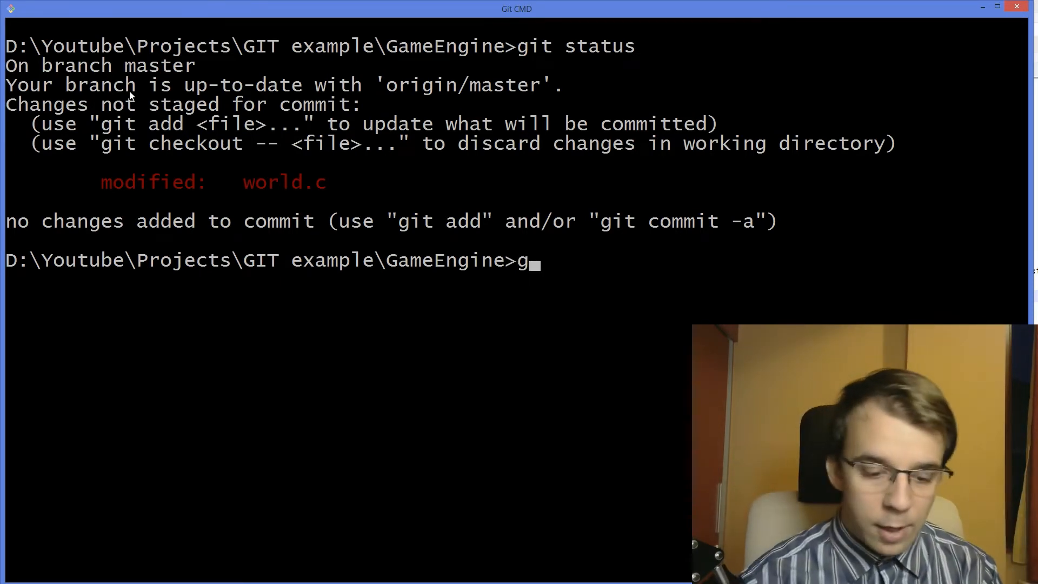
text(it branch)
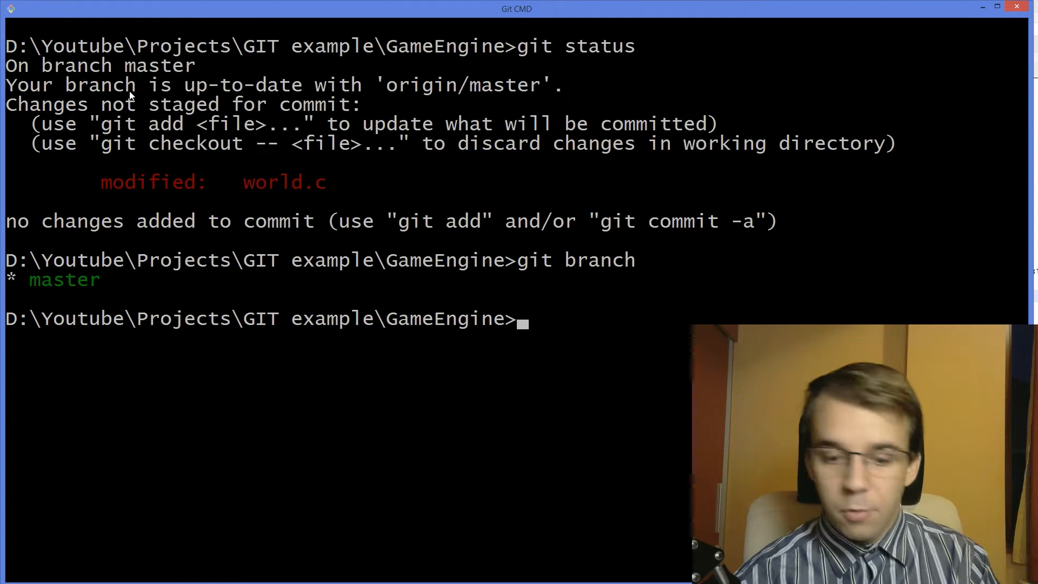
text(git branch)
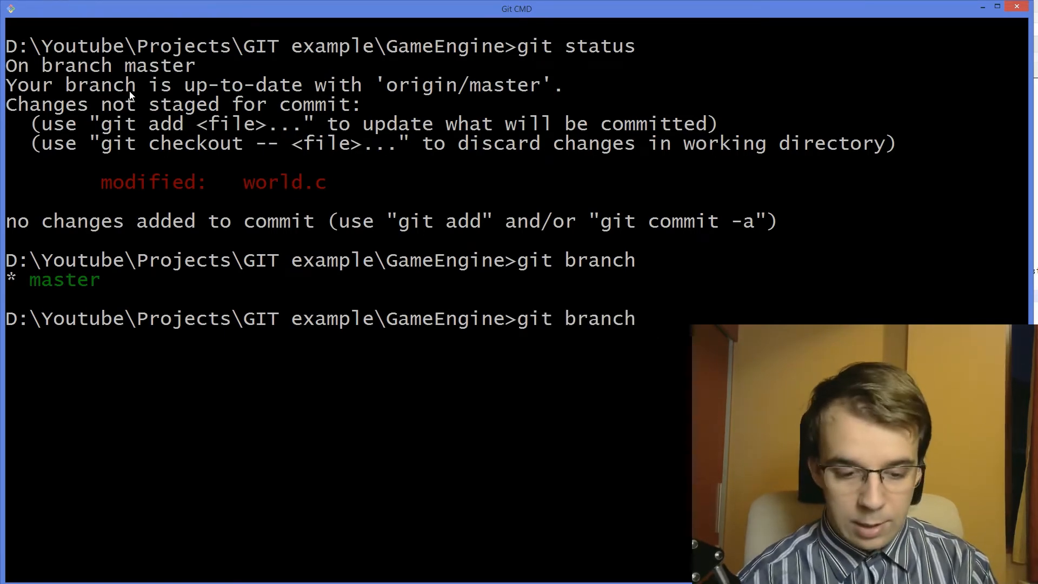
Create branch test-modifications, check it out, and confirm world.c is still modified there
text(test-modifications)
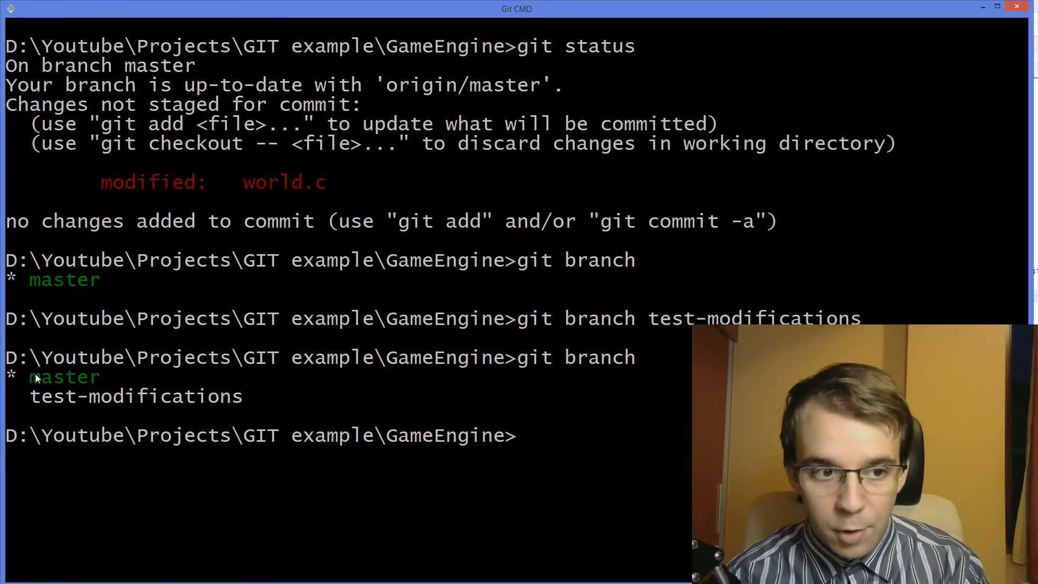
text(git)
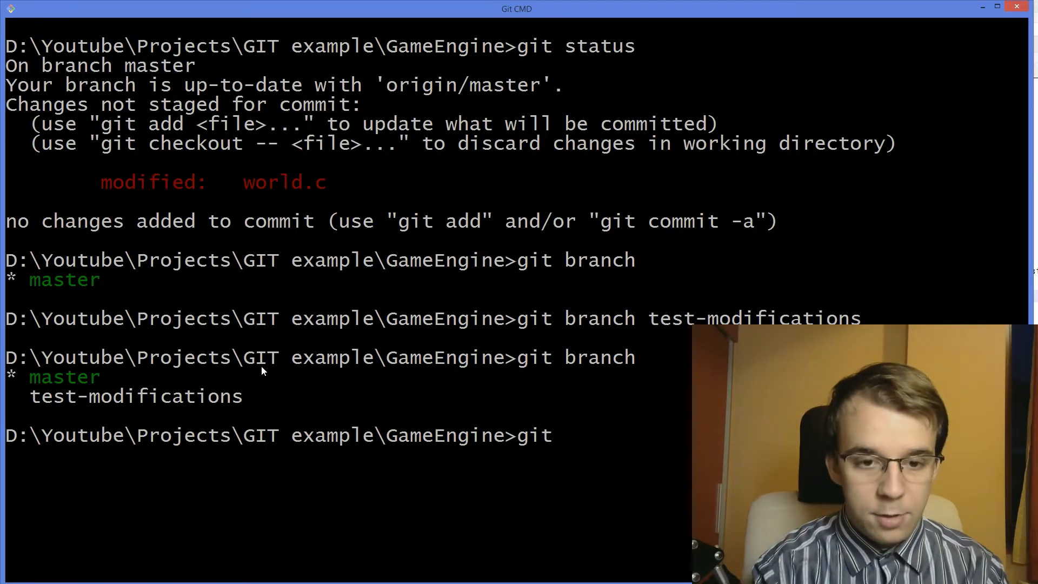
text(checkout te)
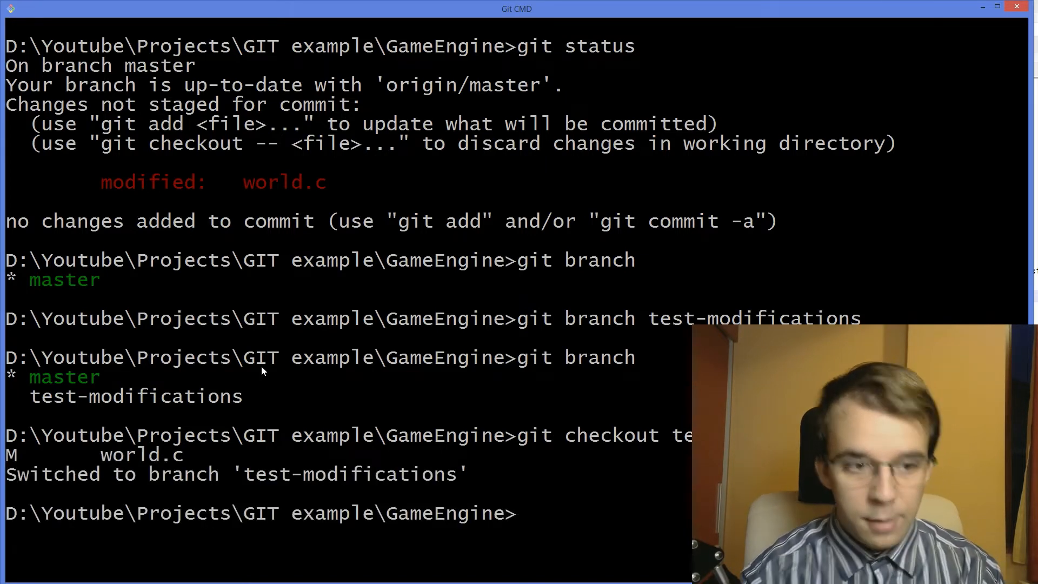
text(git status)
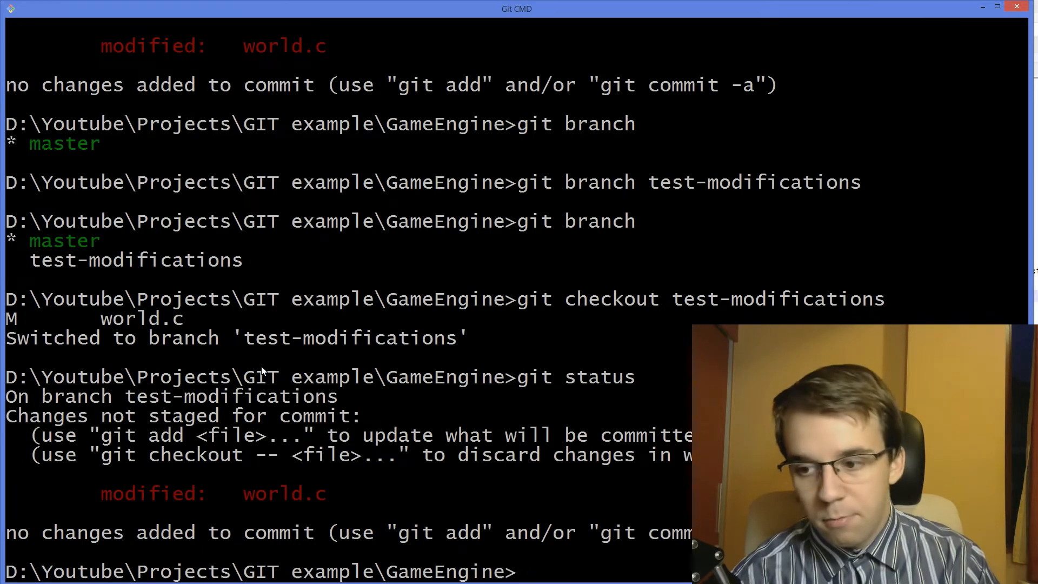
text(git c)
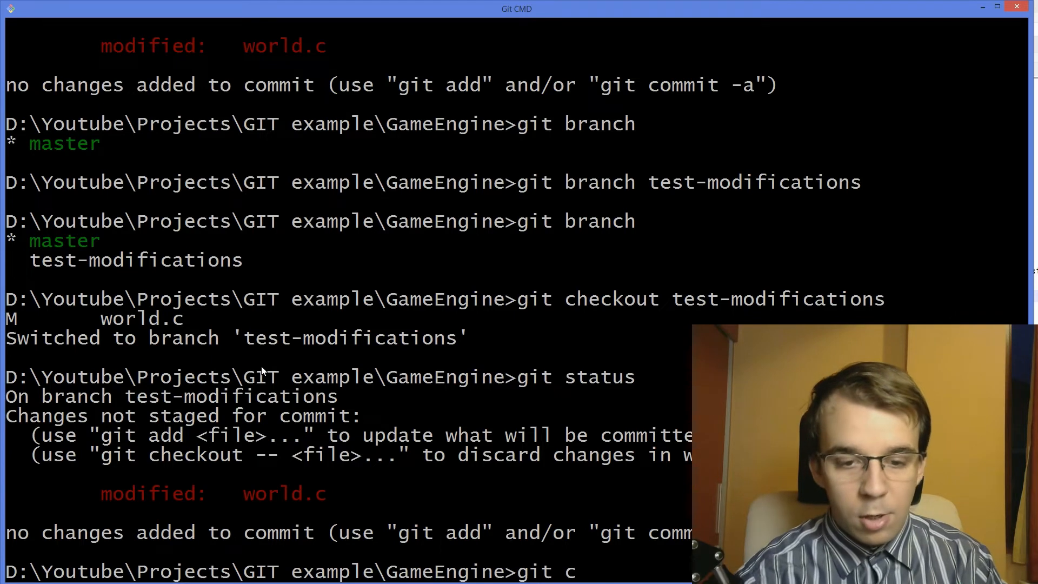
Commit world.c on test-modifications with git commit -am and an explanatory message, then check status
text(ommit -am)
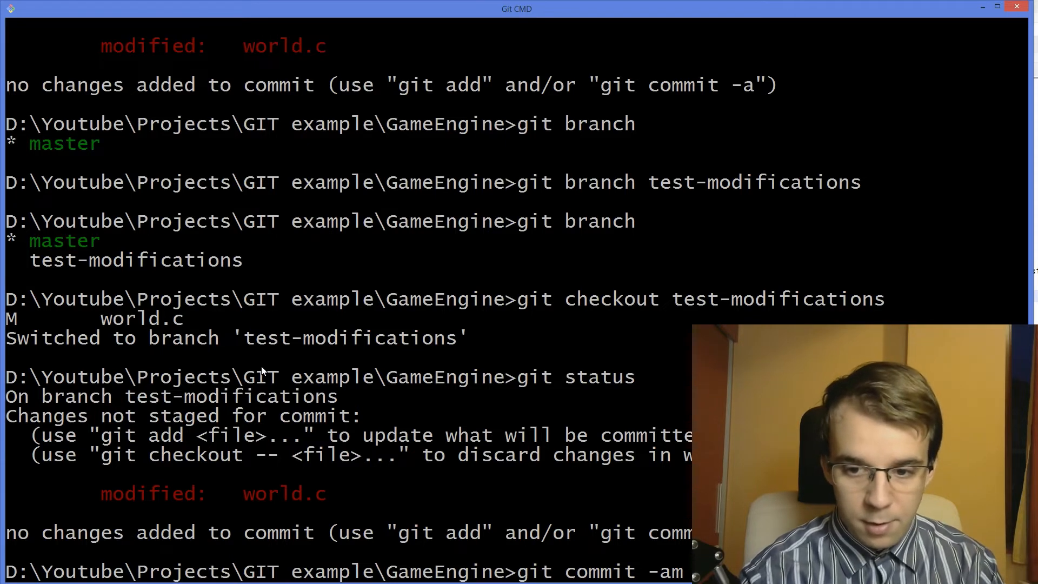
text(som")
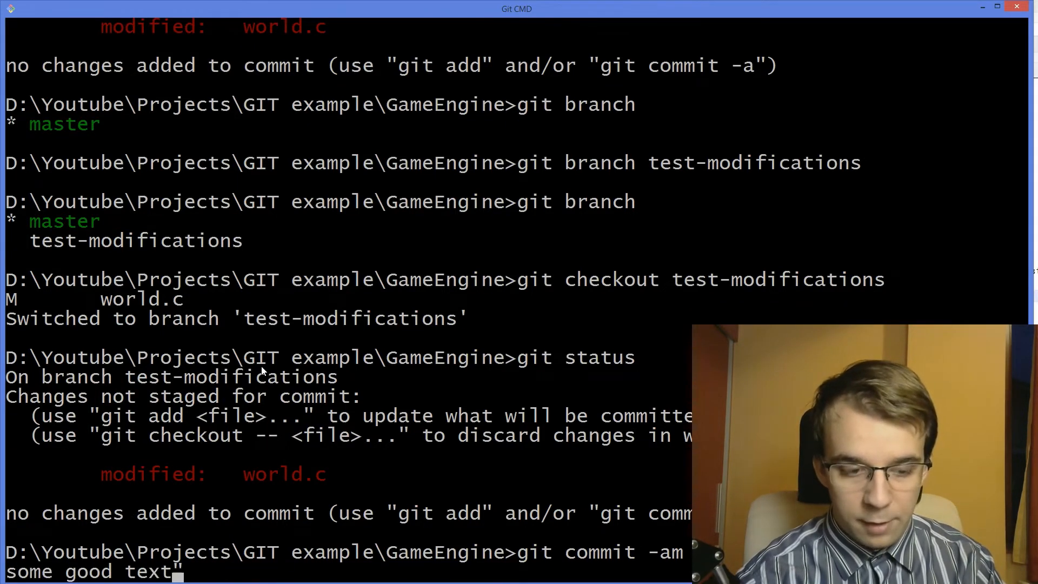
text(explaining it!)
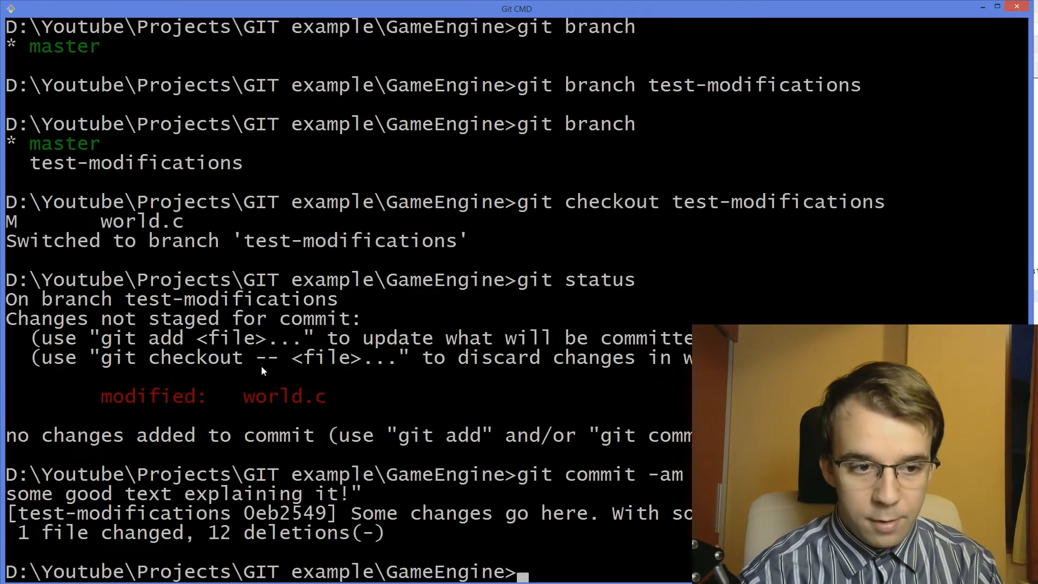
text(git stat)
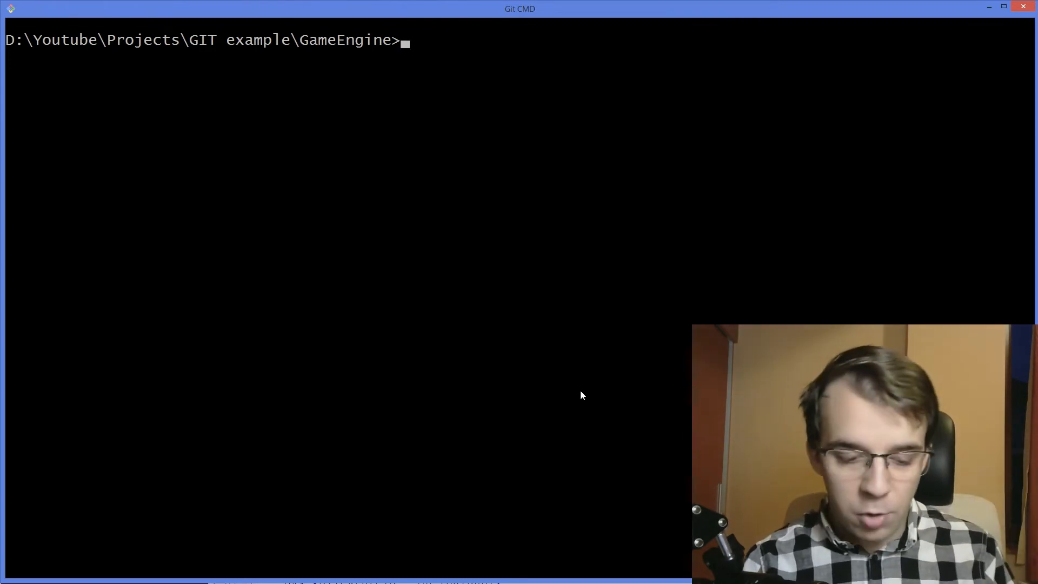
Stage only draw.c with git add *draw.c and verify geometry.c remains unstaged
text(git status)
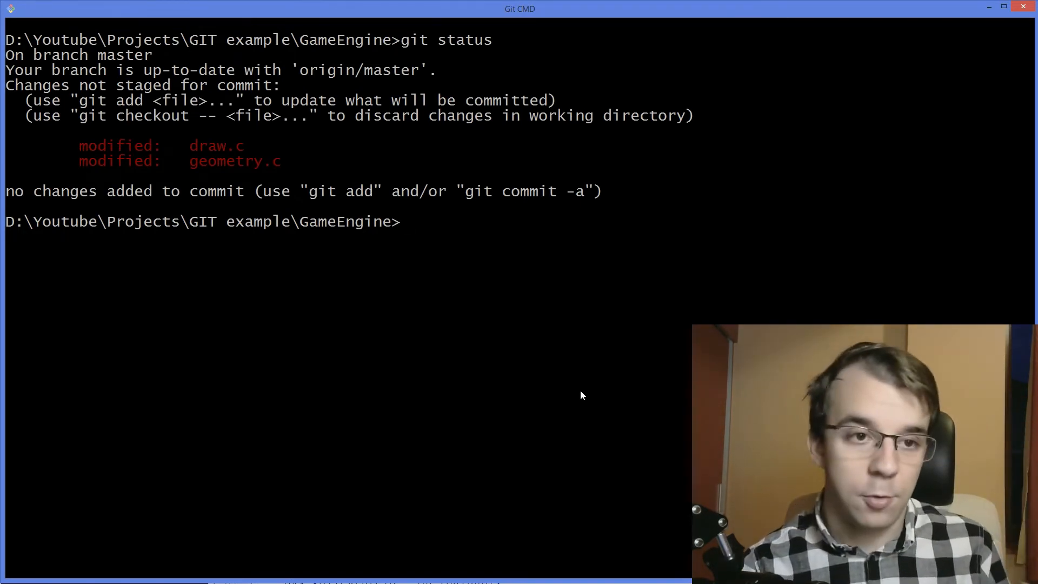
text(git)
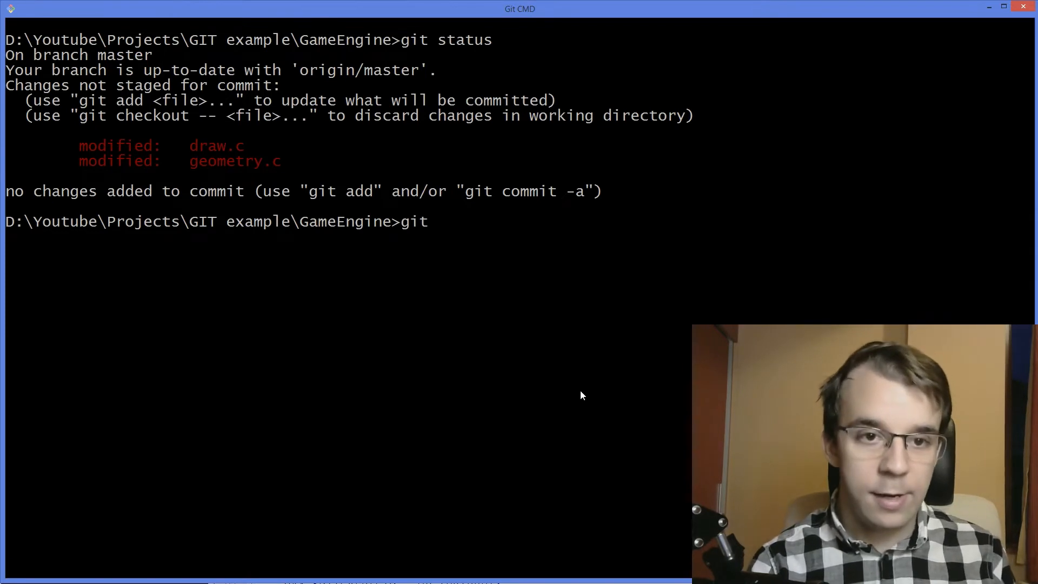
text(add)
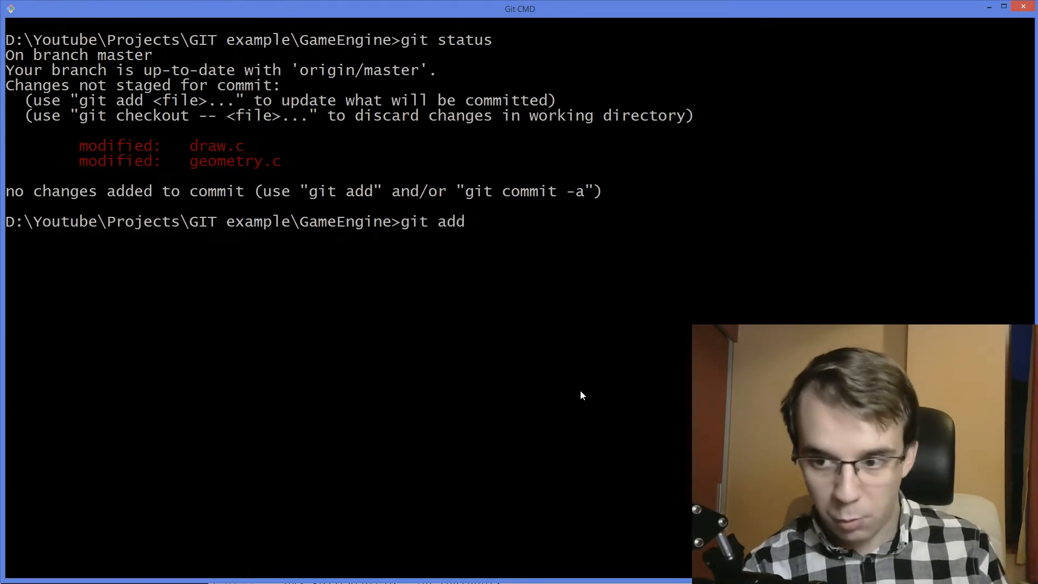
text(*)
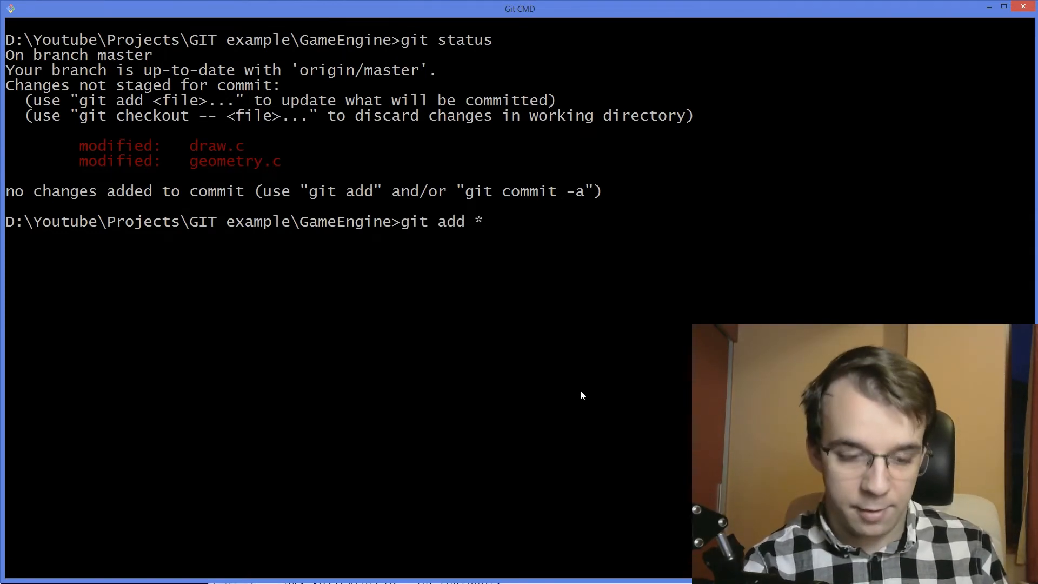
text(draw.c)
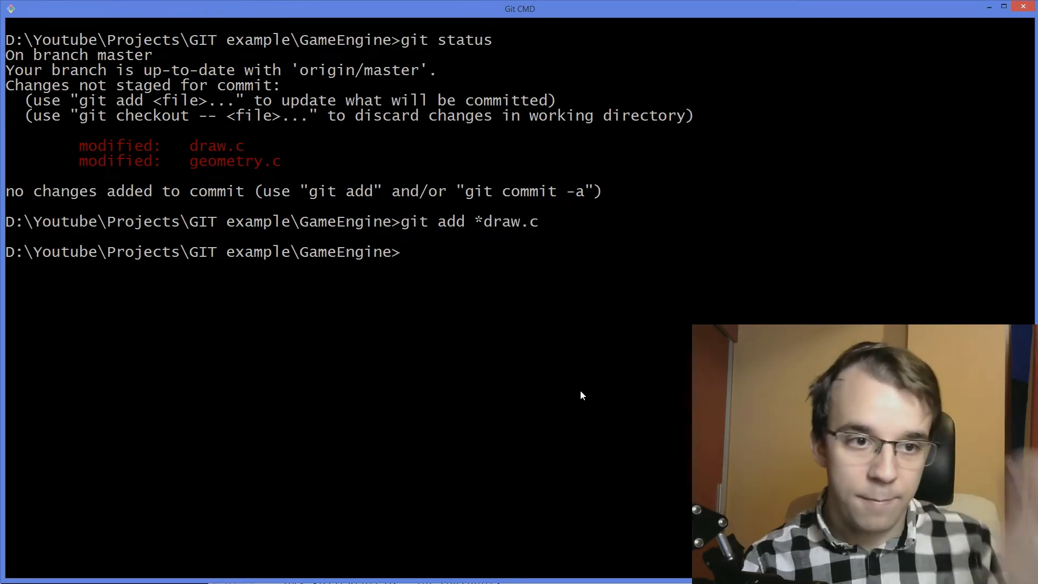
text(git status)
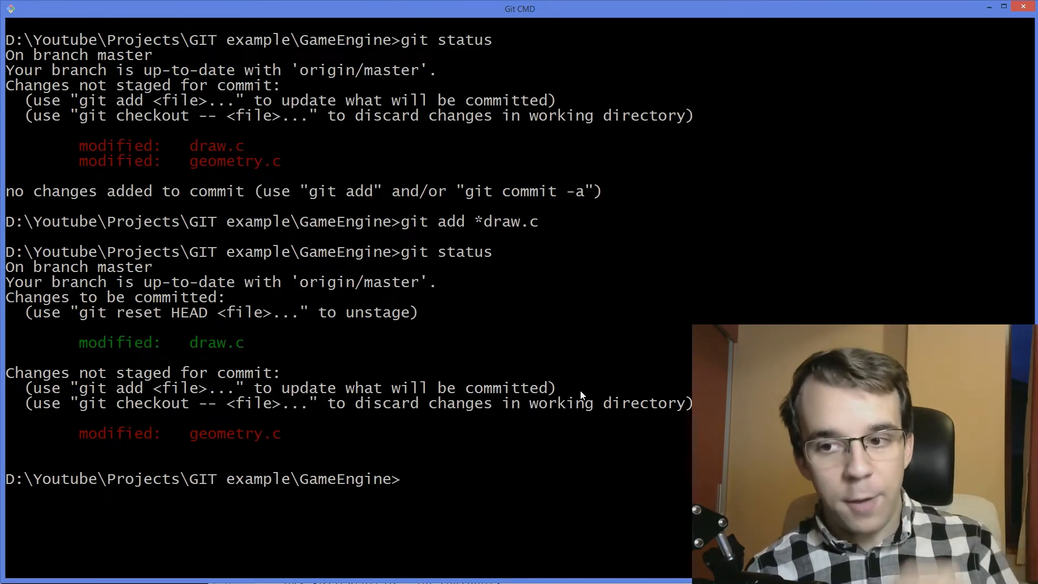
Commit just the staged draw.c with git commit -m and a "Draw algorithm" message, dropping the -a flag
text(g)
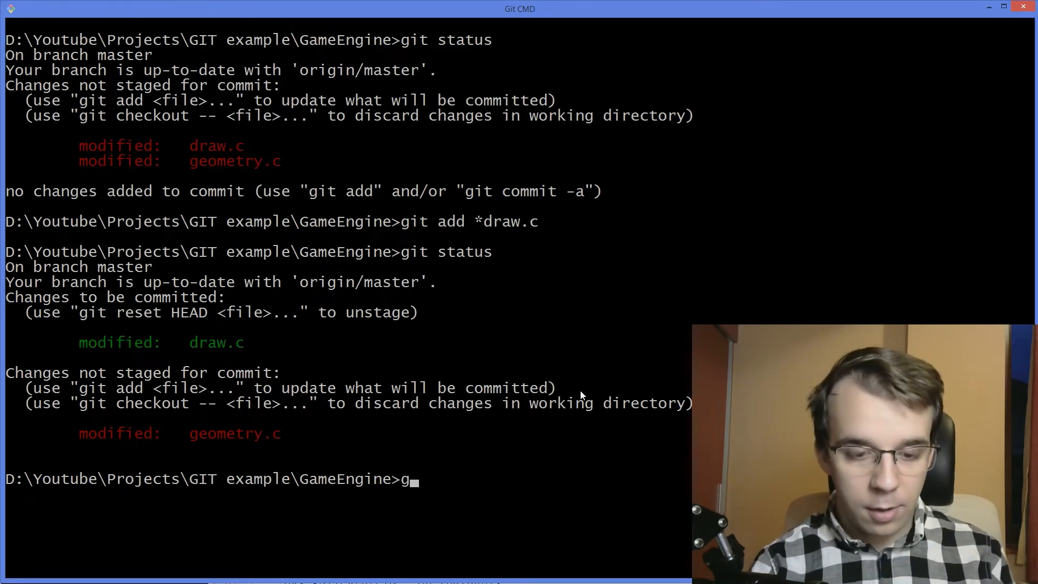
text(it commit -am)
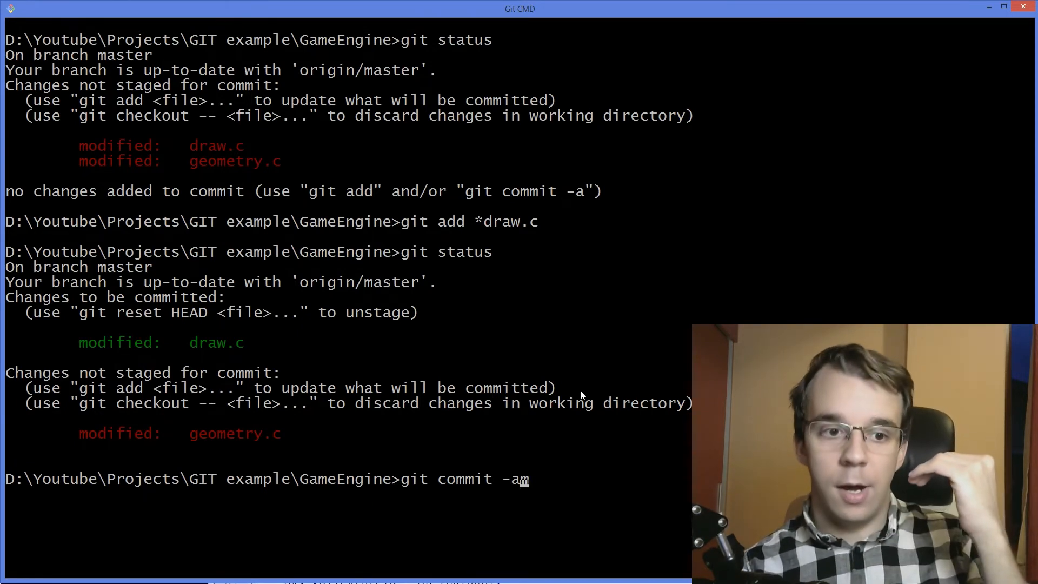
text(m)
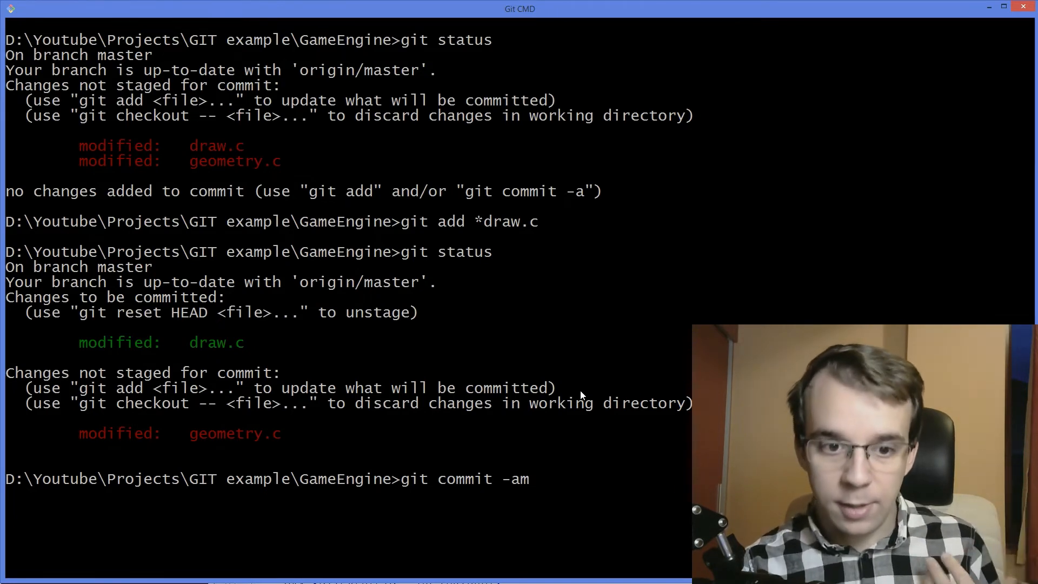
key(Backspace)
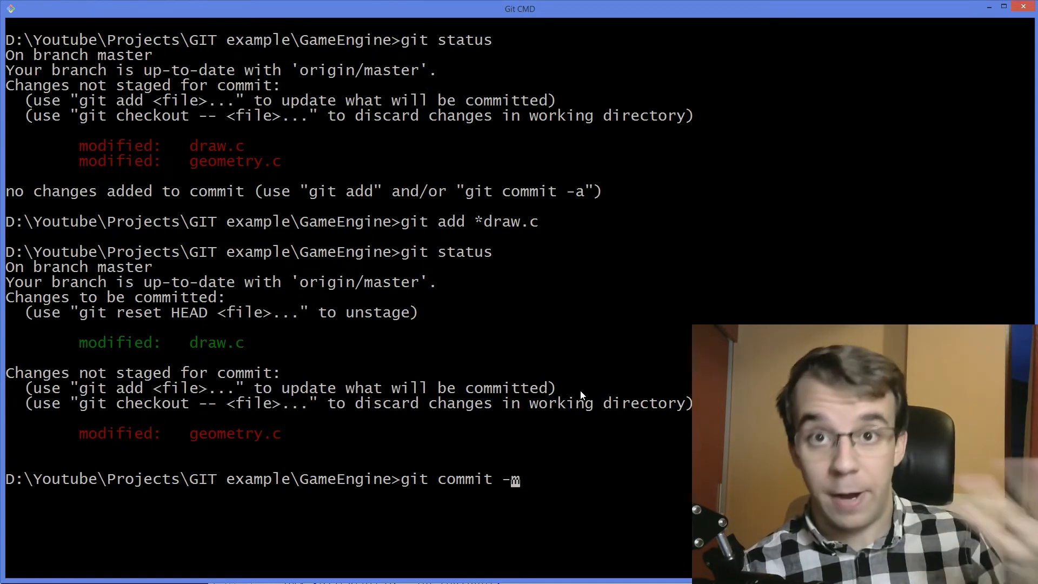
text(" ")
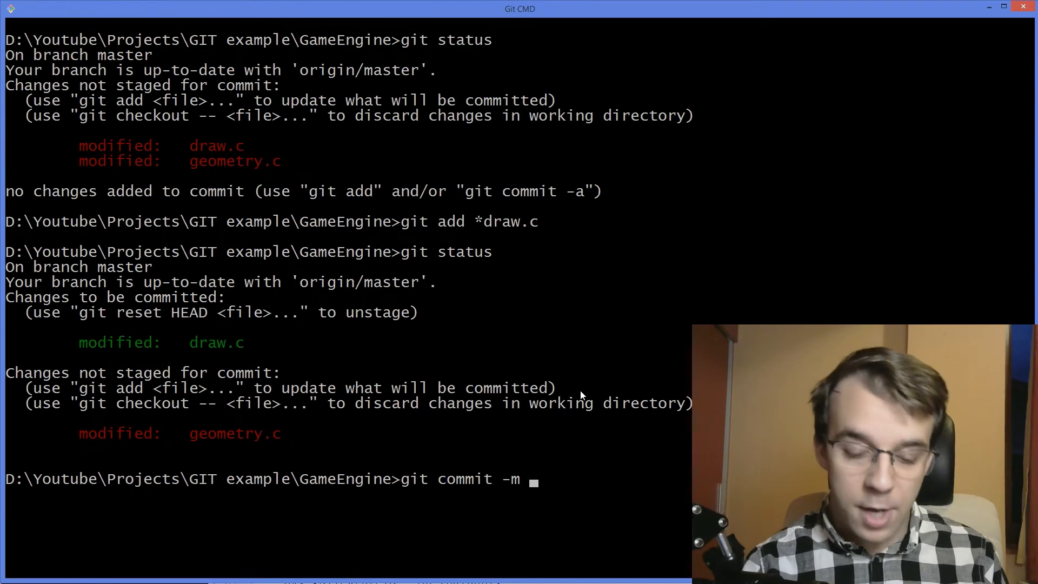
text("")
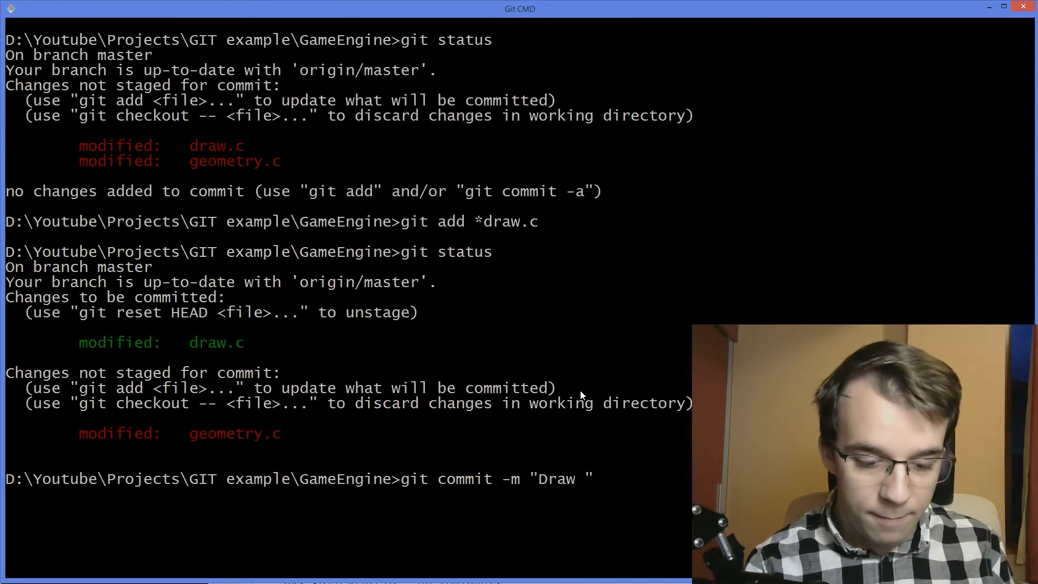
text(algorithm mc)
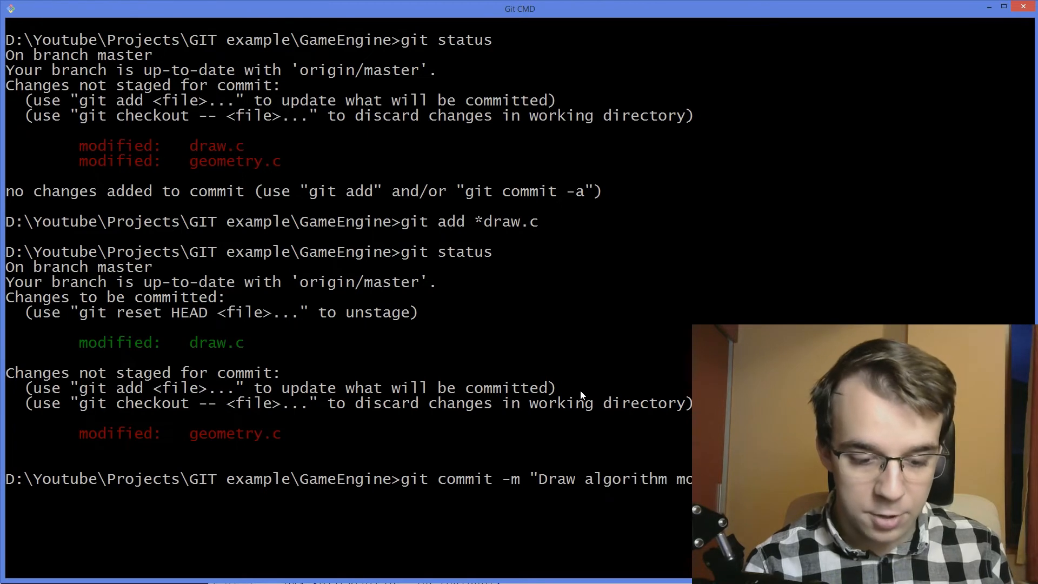
key(Enter)
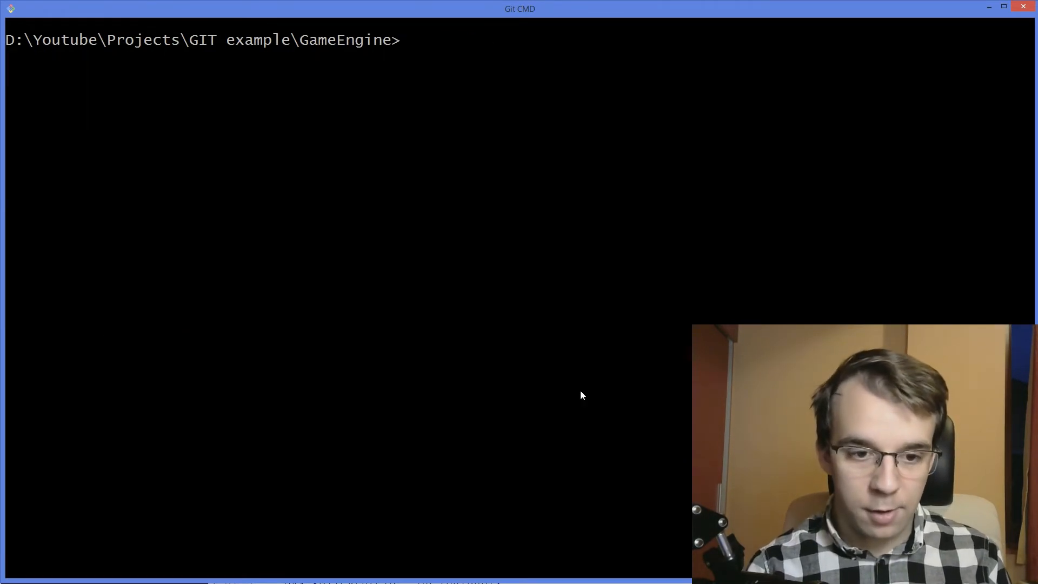
Run git status showing master one commit ahead with only geometry.c still modified
text(git status)
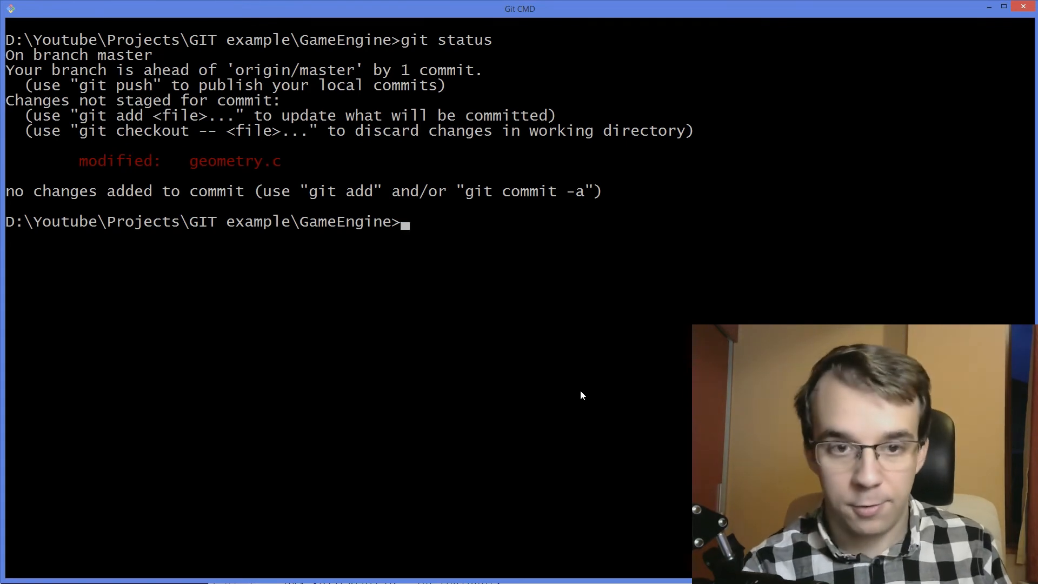
text(git)
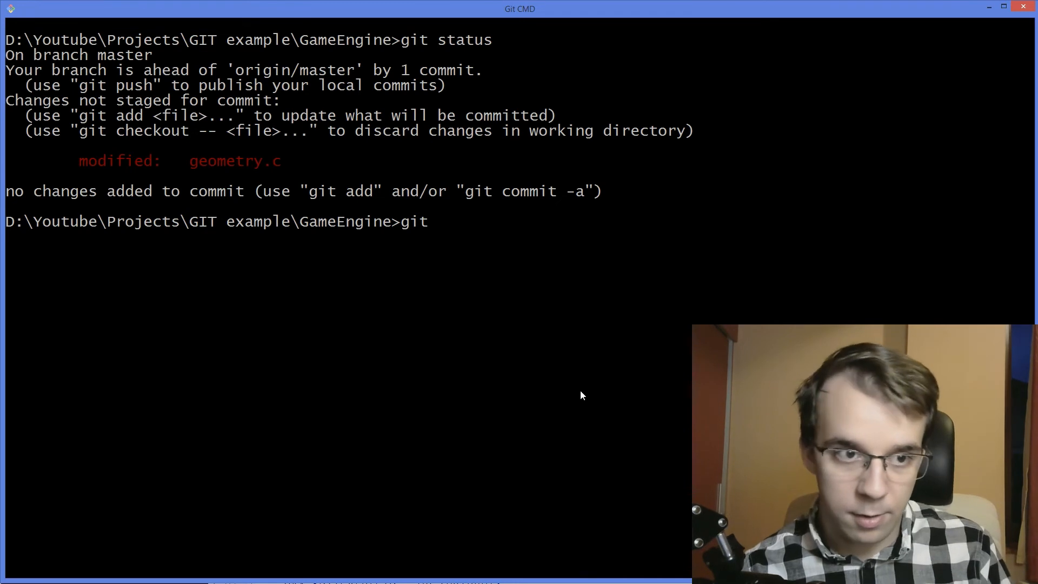
Commit geometry.c as "Geometry shapes changed" and confirm a clean working directory two commits ahead
text(commit -am ")
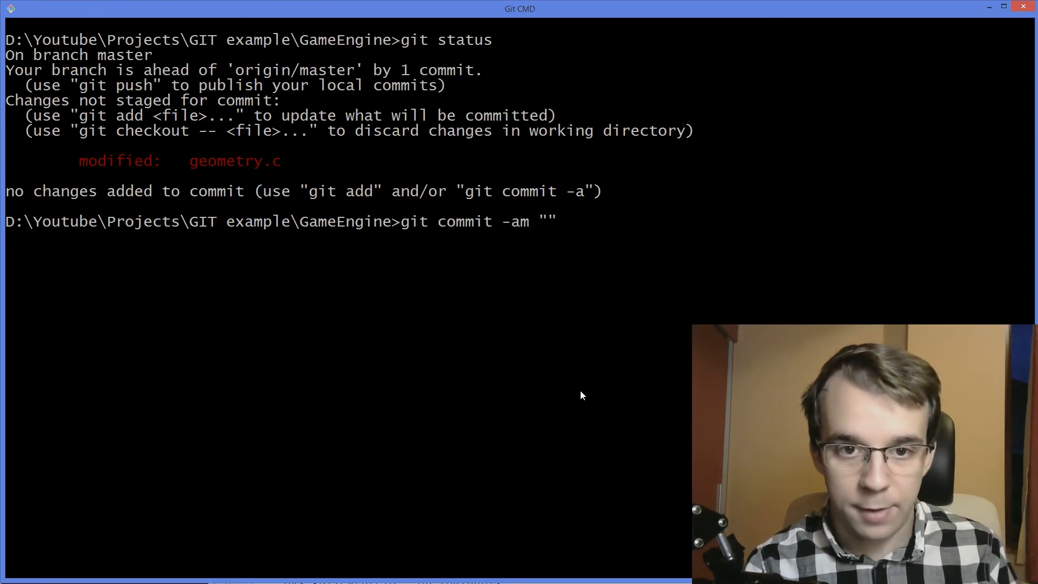
text(Geometry)
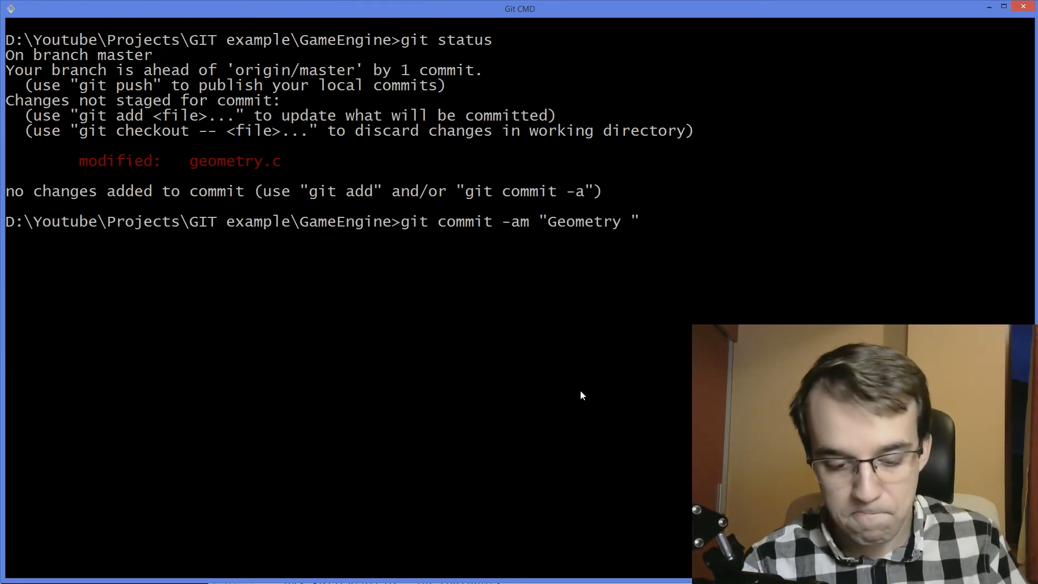
text(shapes c)
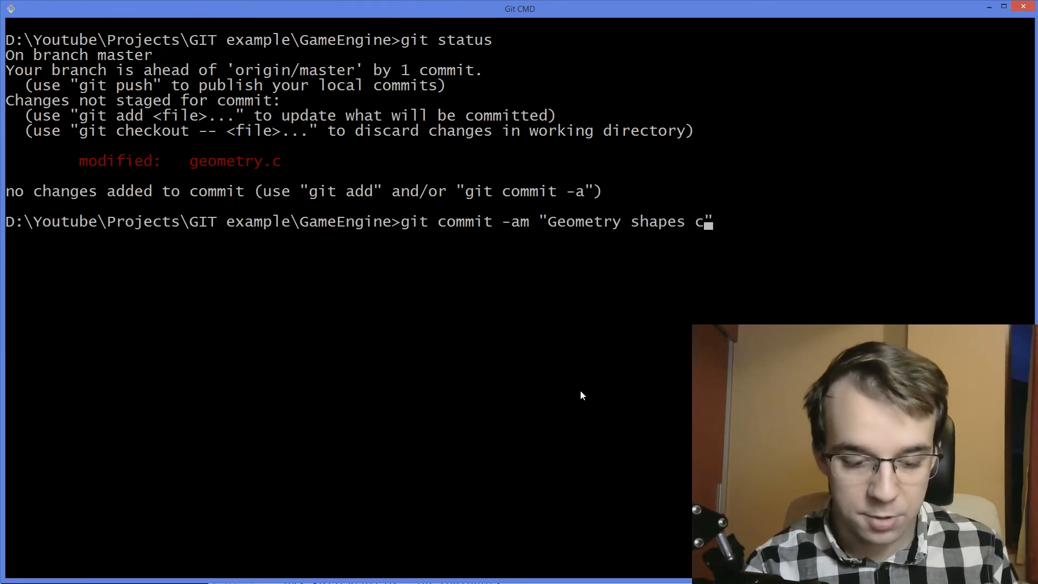
text(hanged)
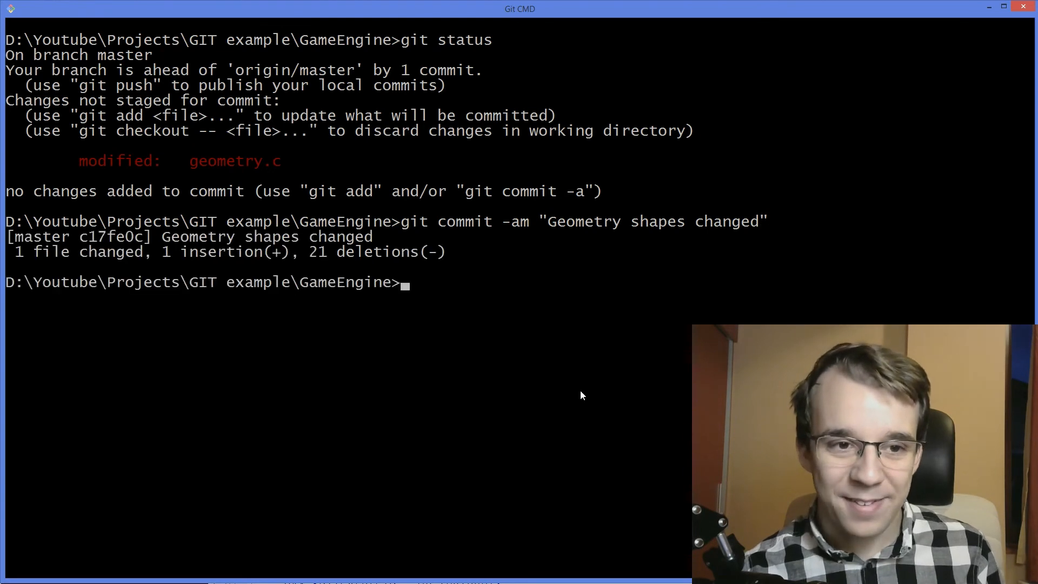
text(git status)
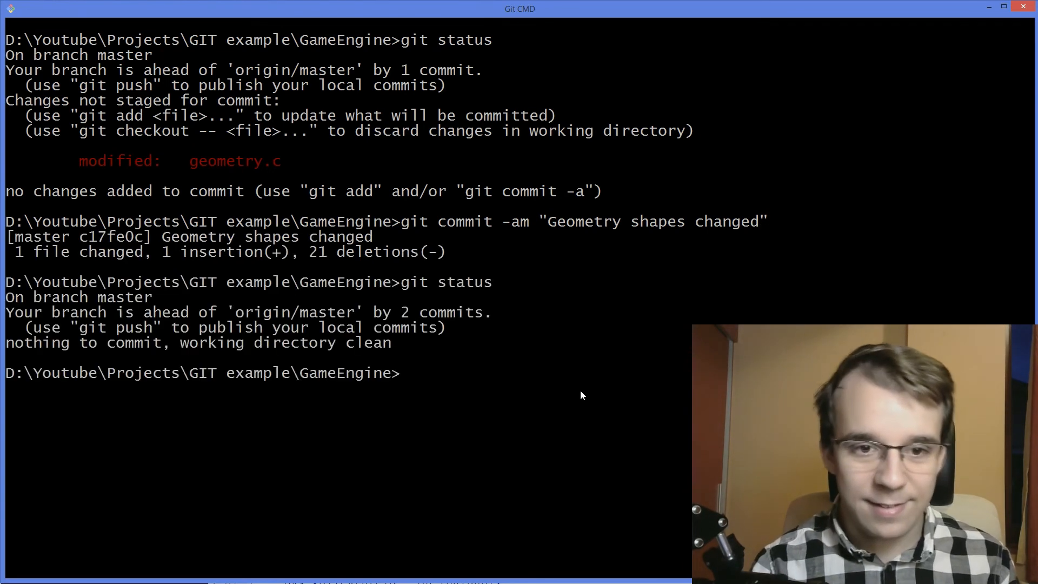